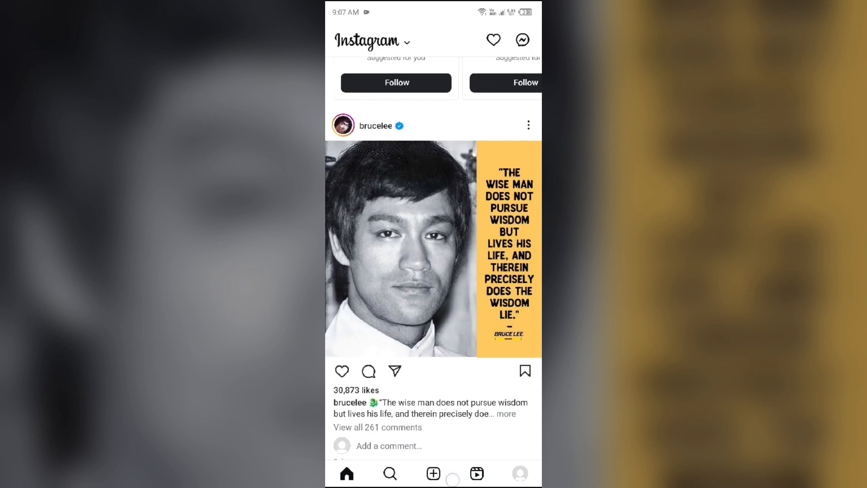
- Leave Instagram's feed for the home screen with the Instagram and Gmail icons
key("home")
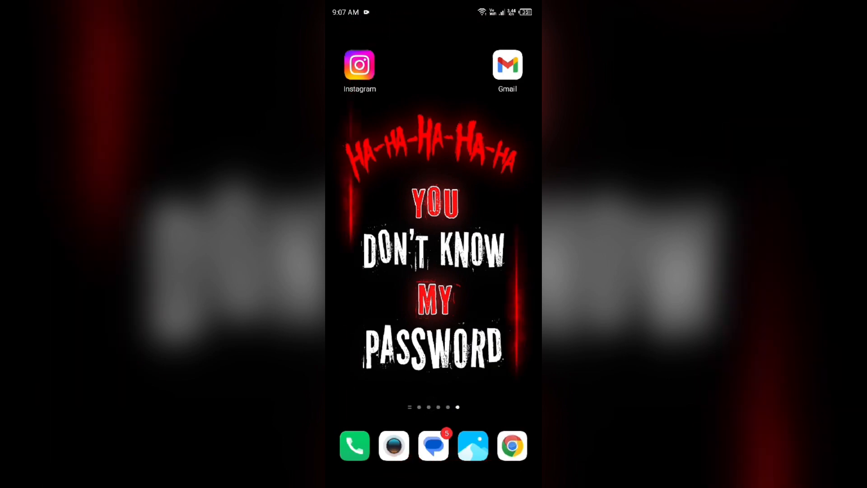
- Run Google's internet speed test in Chrome from the recent 'speed test' search
left_click(511, 445)
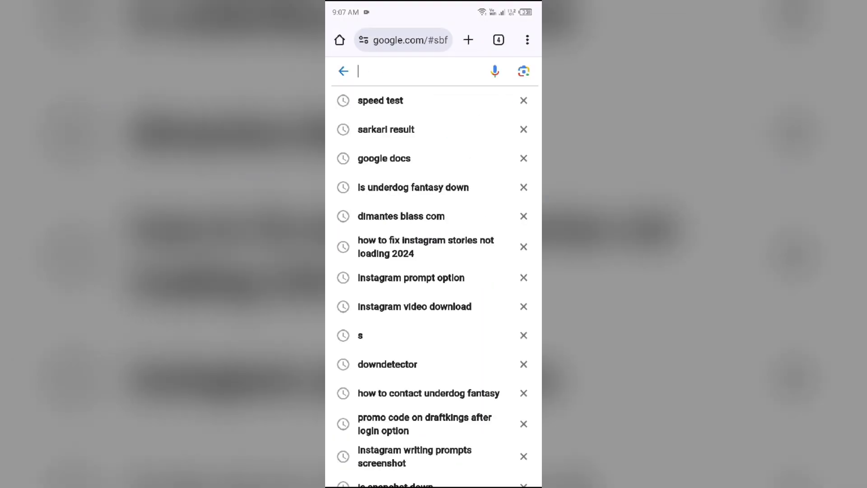
left_click(379, 100)
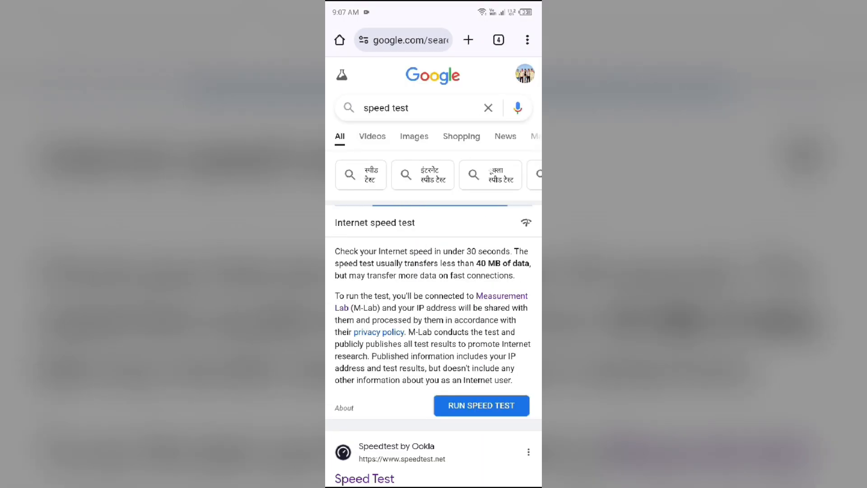
left_click(481, 405)
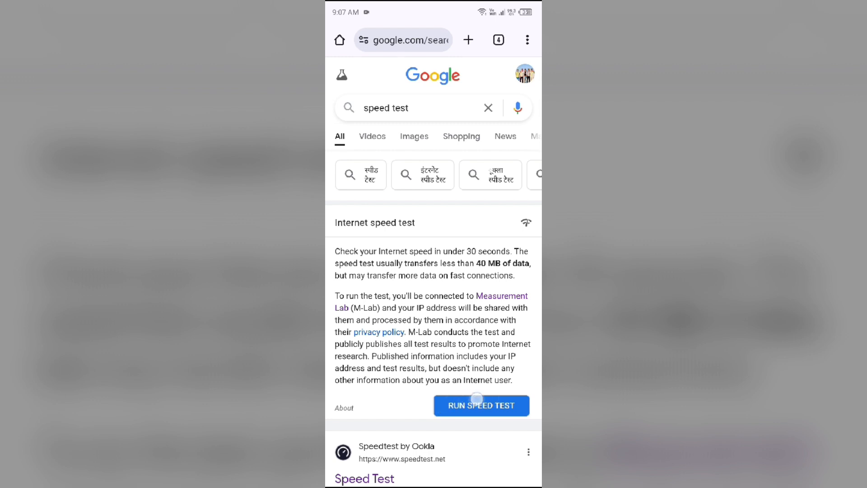
left_click(481, 404)
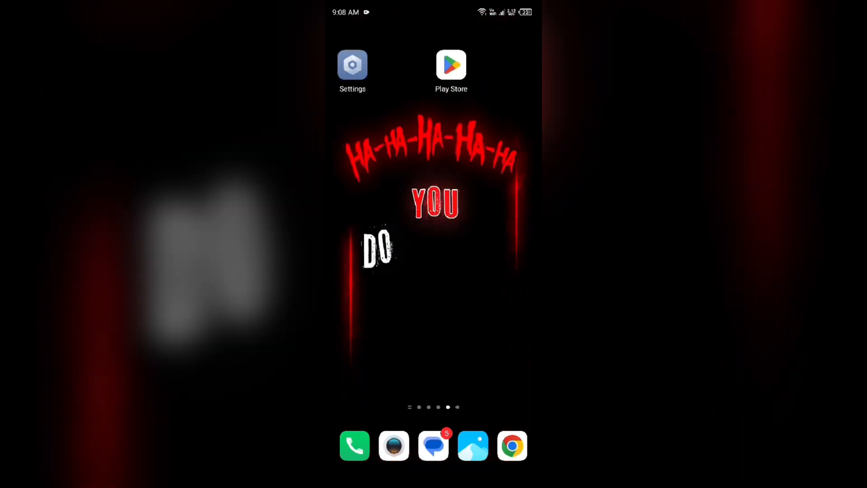
- Check Instagram's Play Store listing via the recent 'instagram' search, showing an available update
left_click(451, 65)
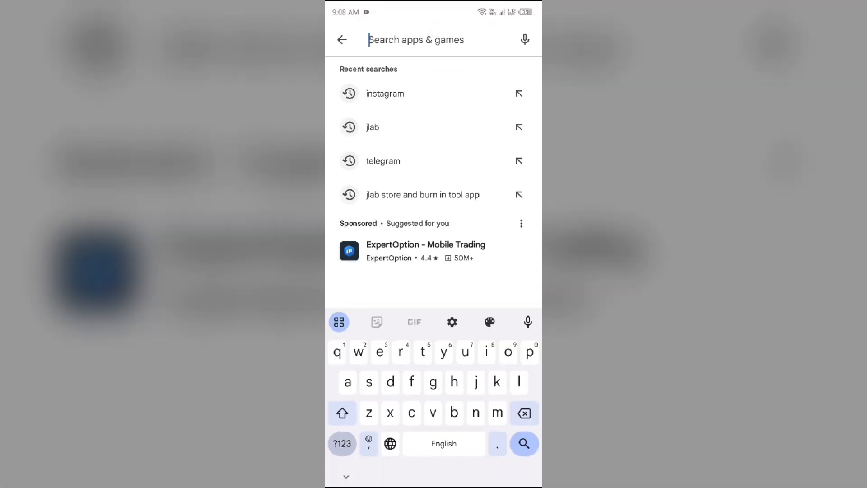
left_click(384, 93)
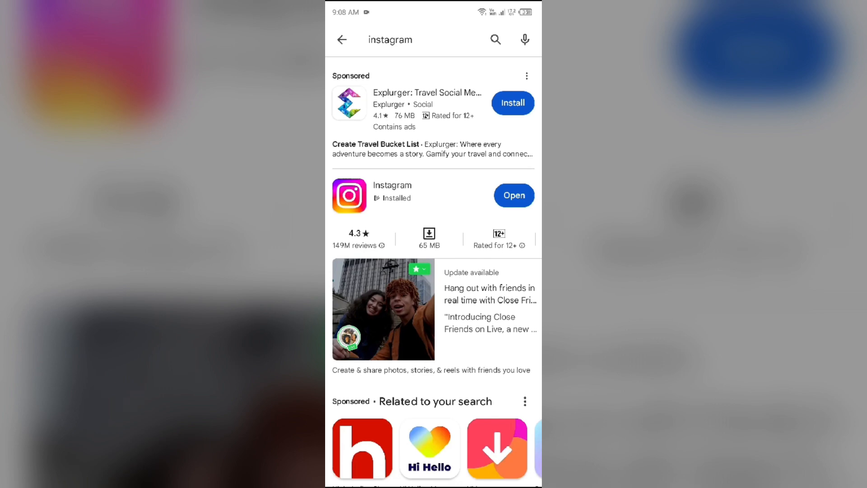
left_click(391, 195)
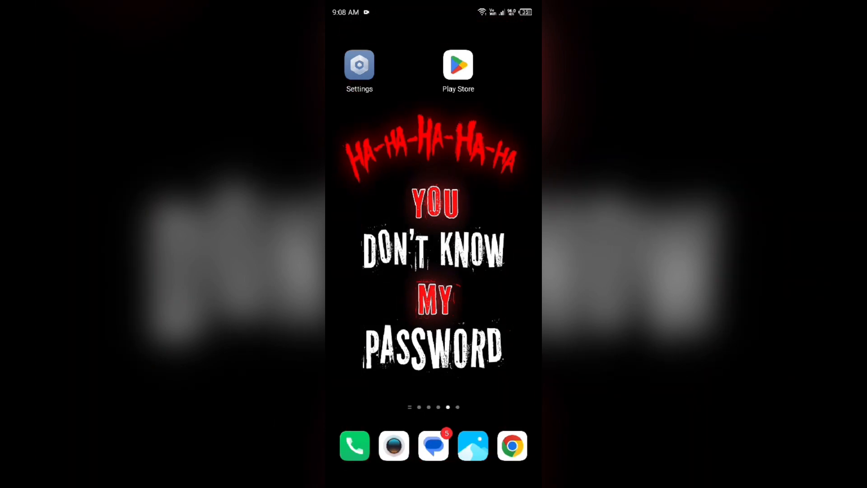
- Force stop Instagram from its Settings app list page, confirm OK, and leave the info screen
left_click(359, 65)
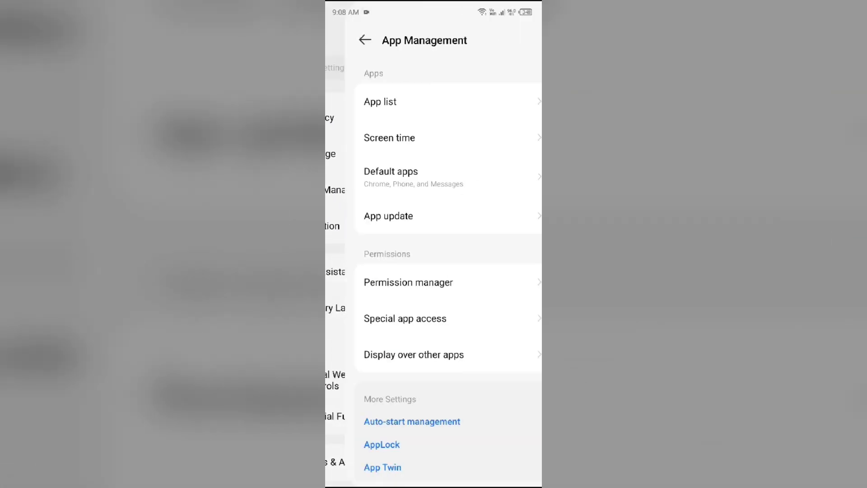
left_click(380, 101)
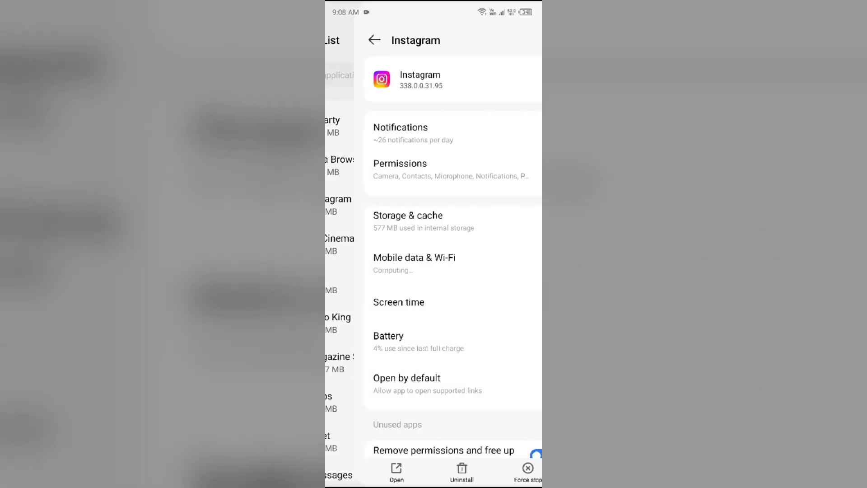
left_click(527, 470)
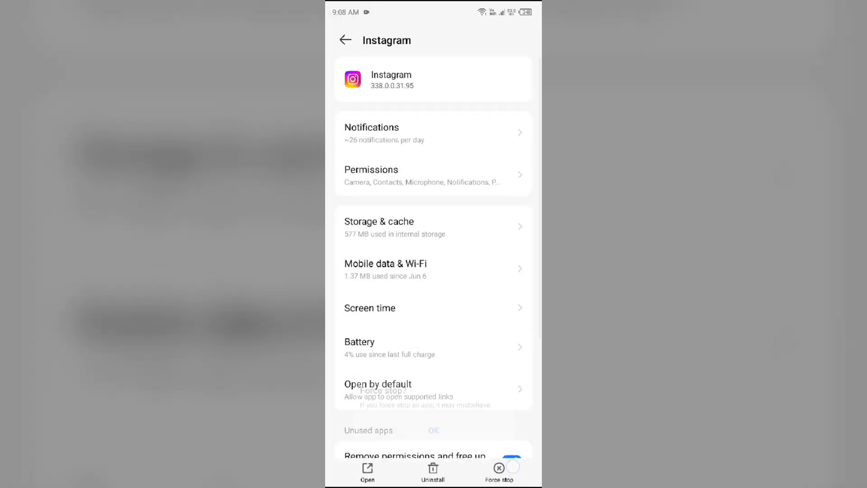
left_click(433, 430)
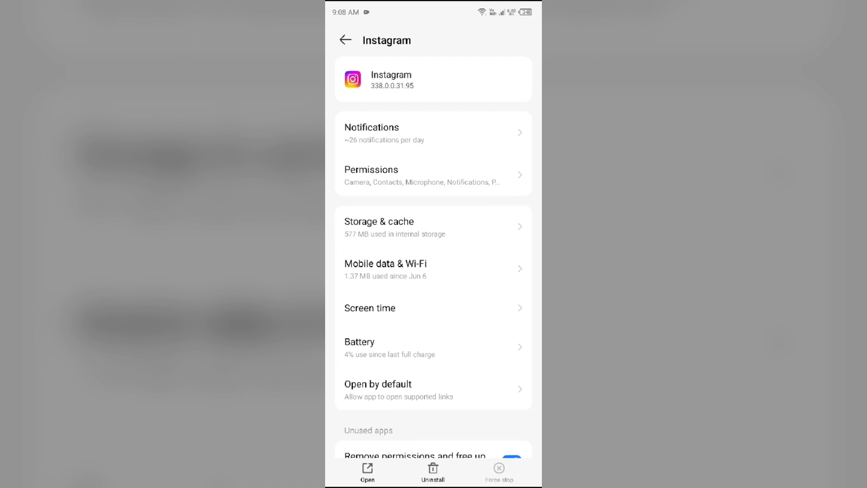
left_click(433, 227)
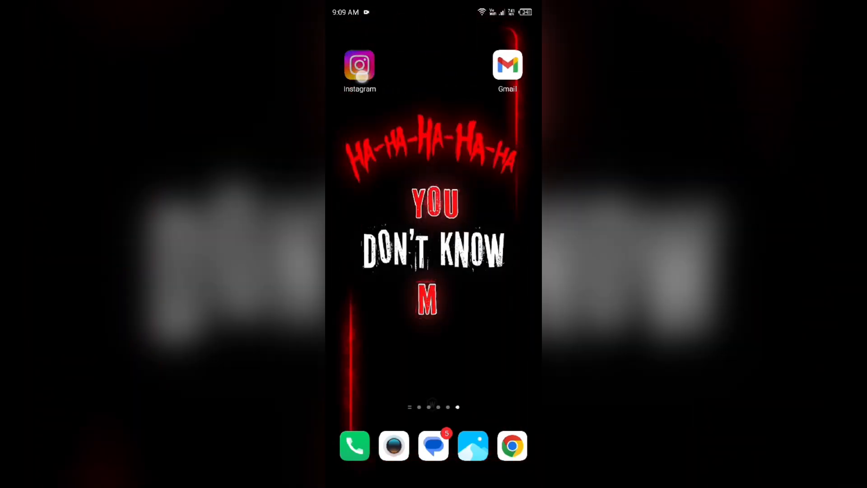
- Log out of the Instagram account from the profile's Settings and activity page
left_click(360, 65)
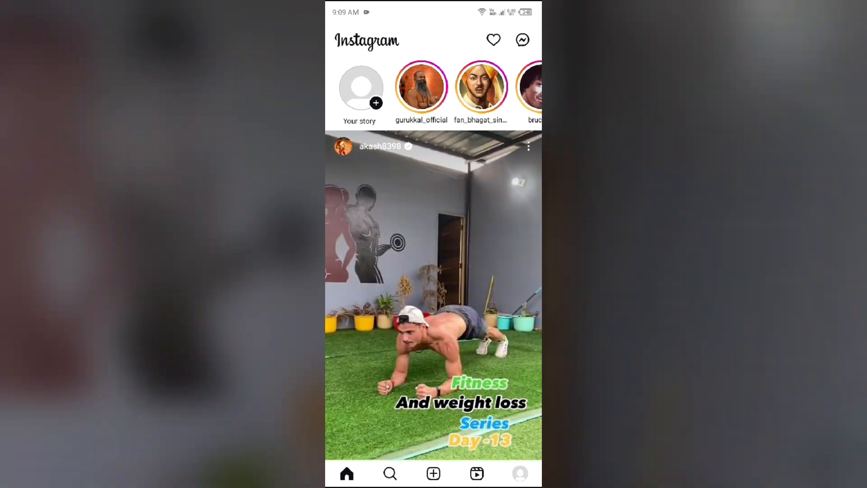
left_click(519, 473)
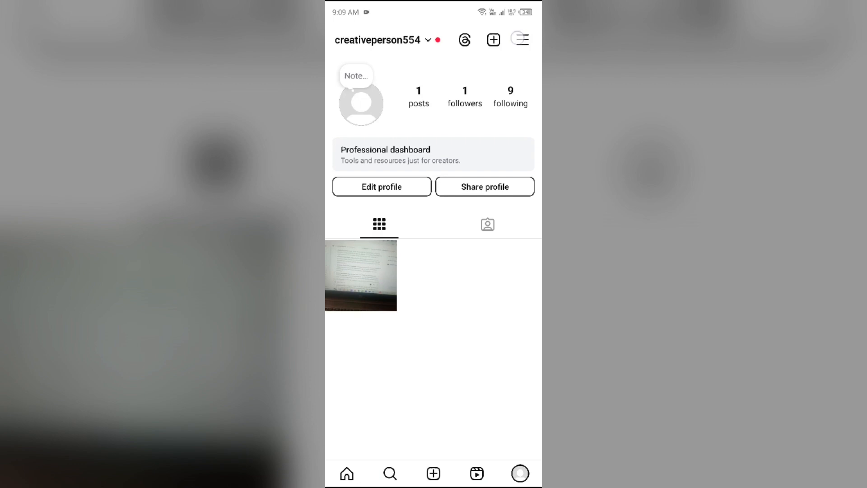
left_click(519, 40)
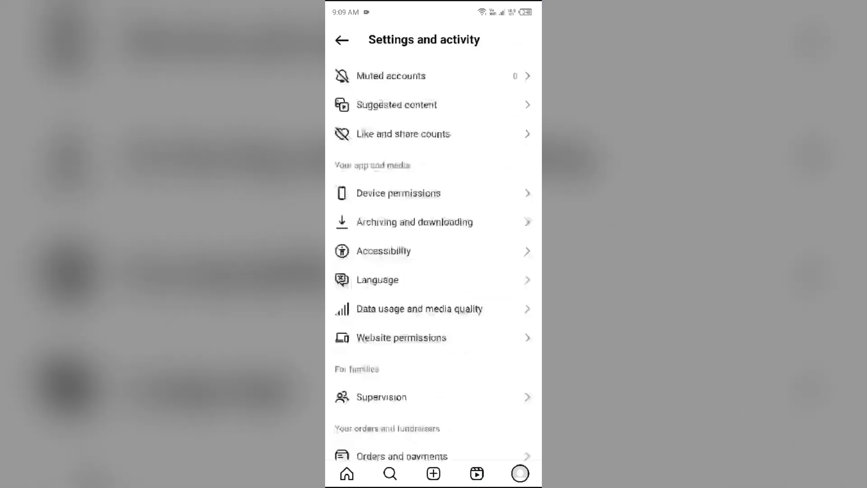
scroll("down", 3)
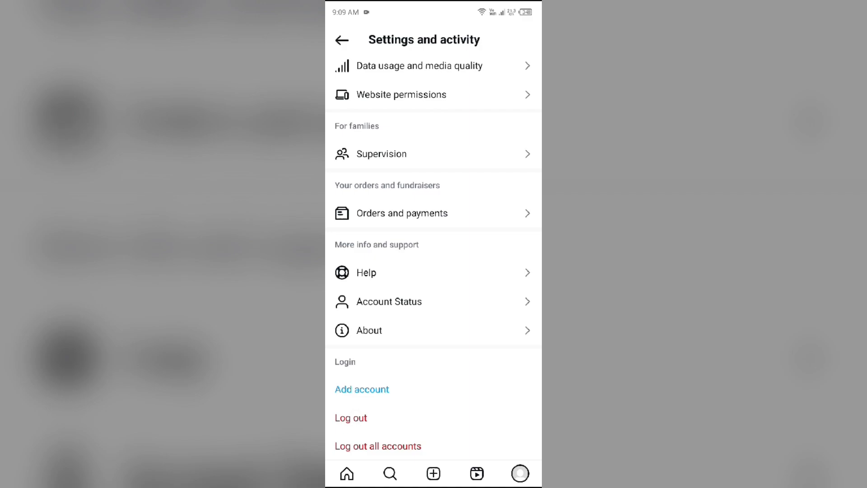
left_click(350, 418)
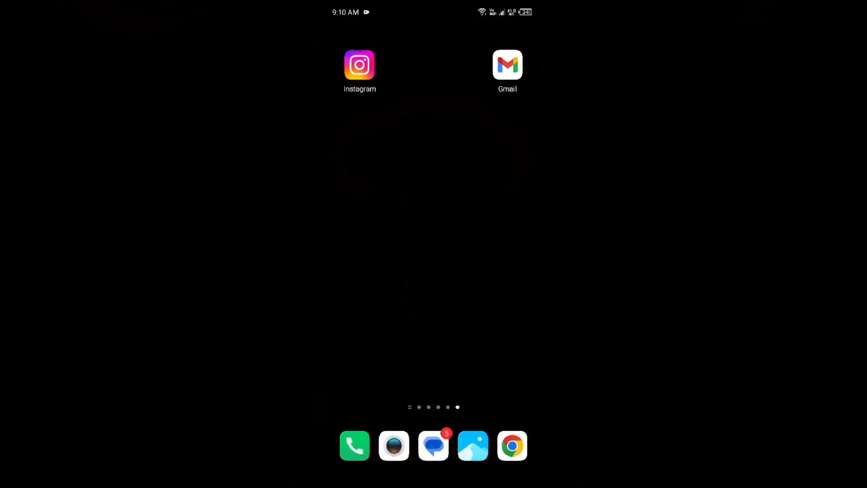
left_click(507, 65)
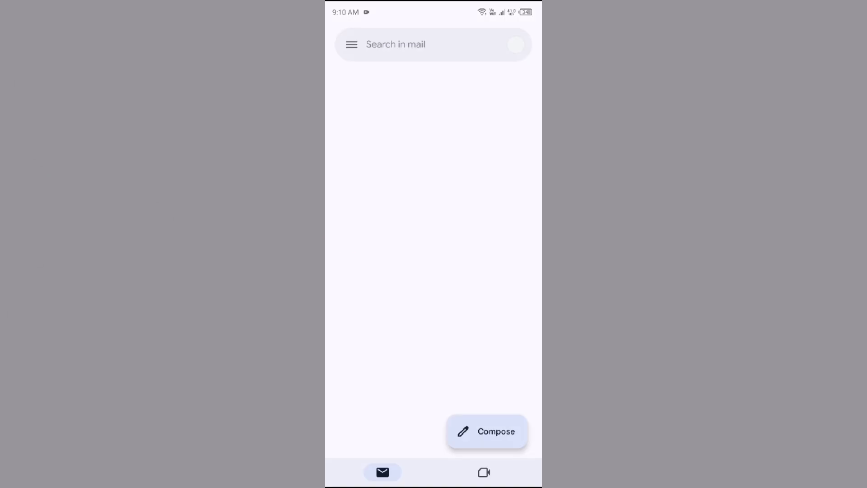
left_click(486, 431)
type("int")
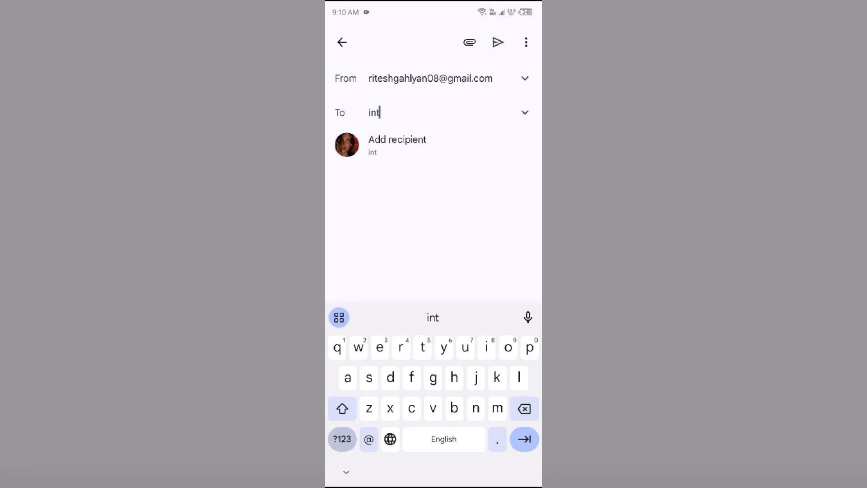
left_click(523, 408)
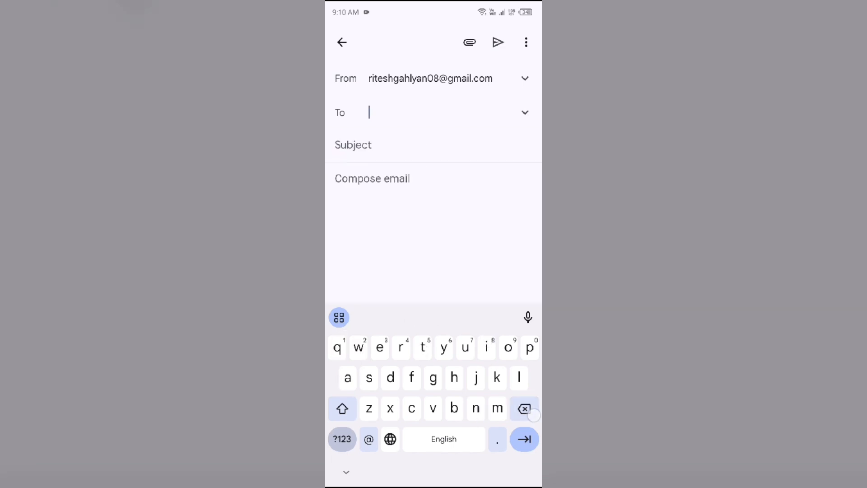
type("sup")
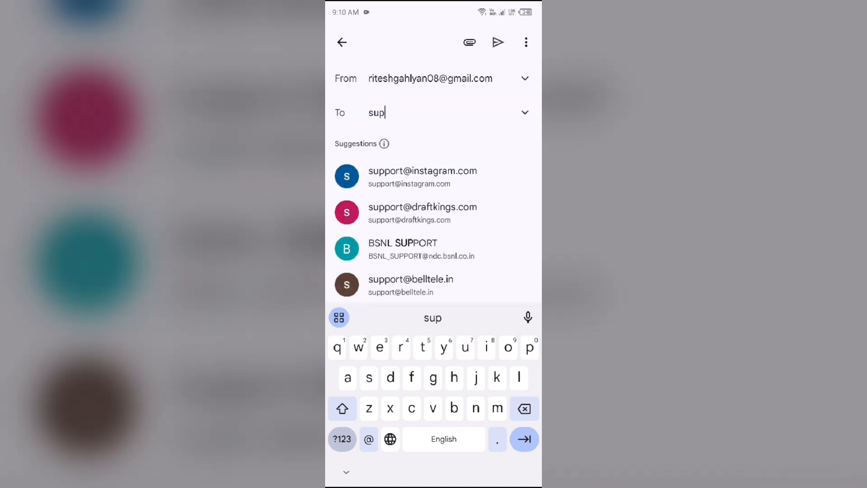
left_click(421, 170)
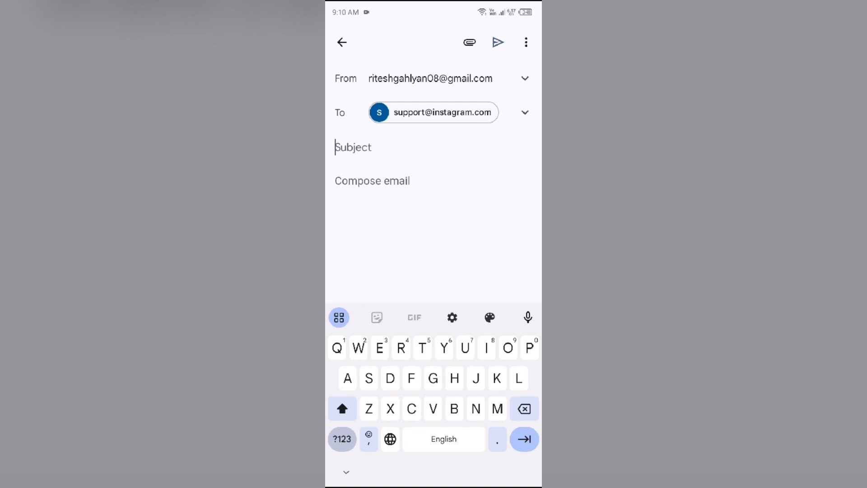
left_click(497, 42)
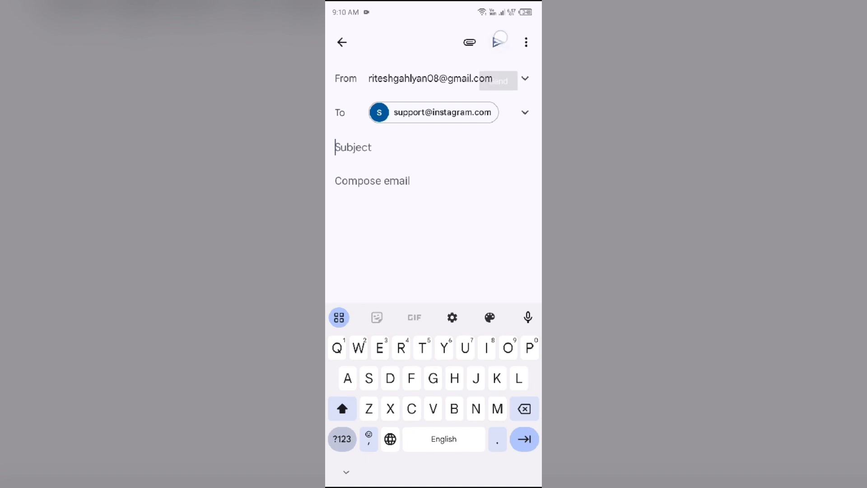
left_click(498, 42)
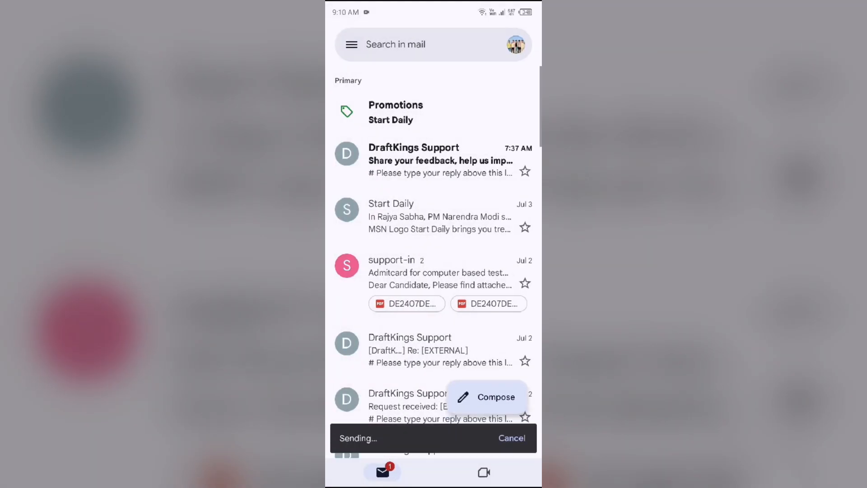